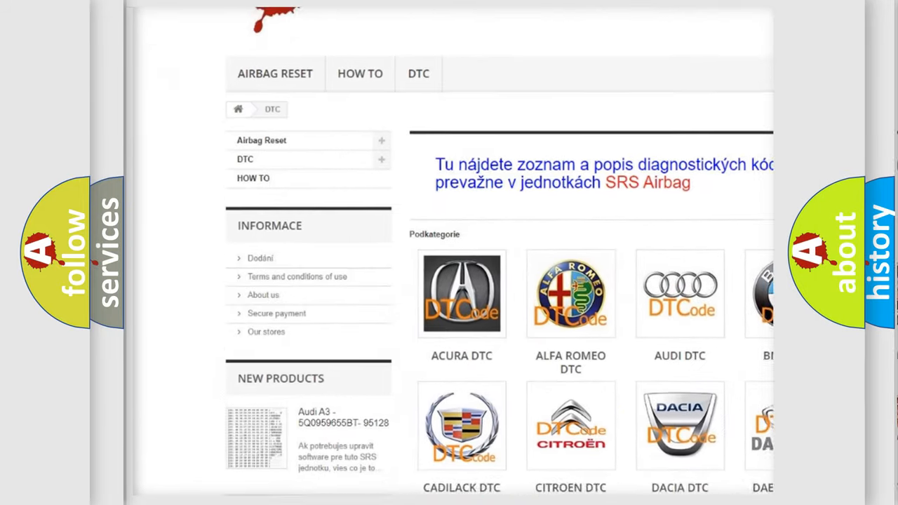
scroll(down, 3)
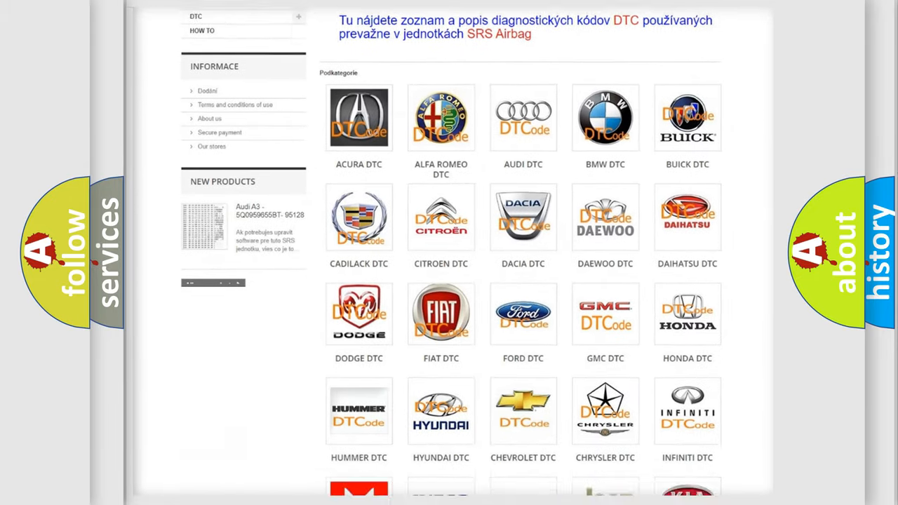
scroll(down, 3)
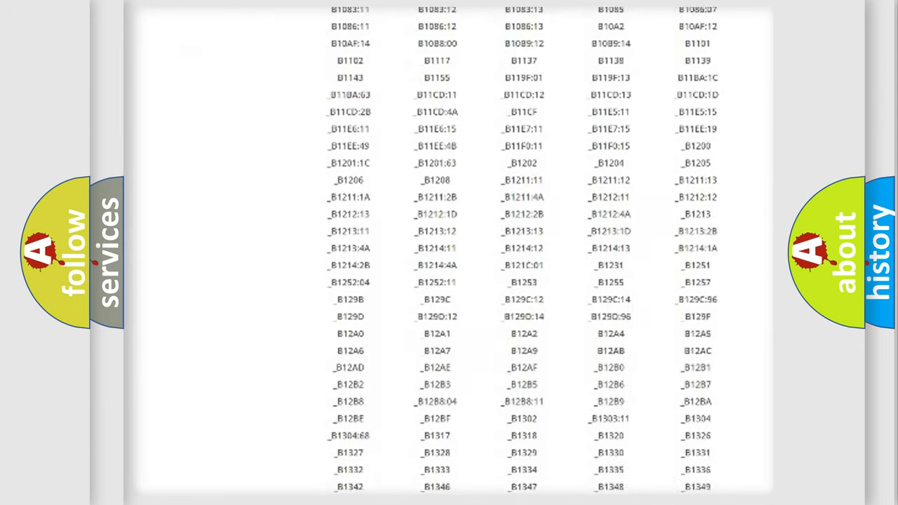
scroll(down, 3)
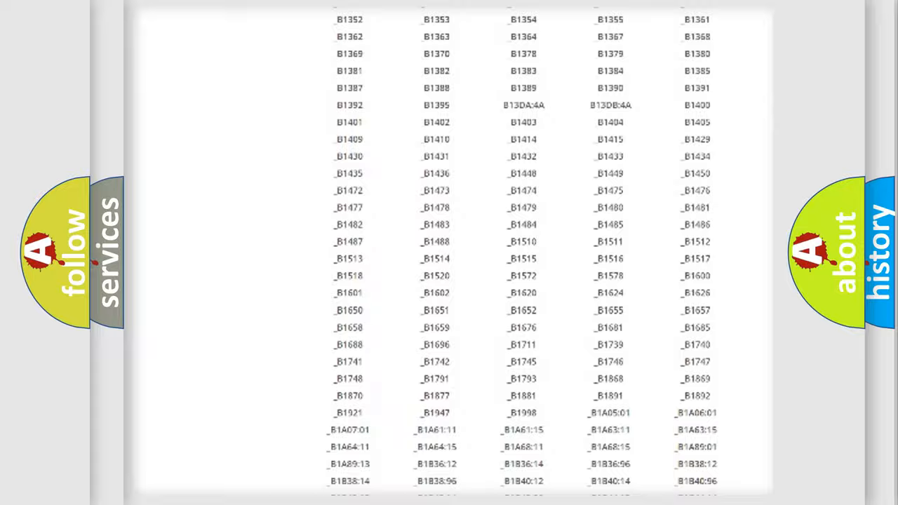